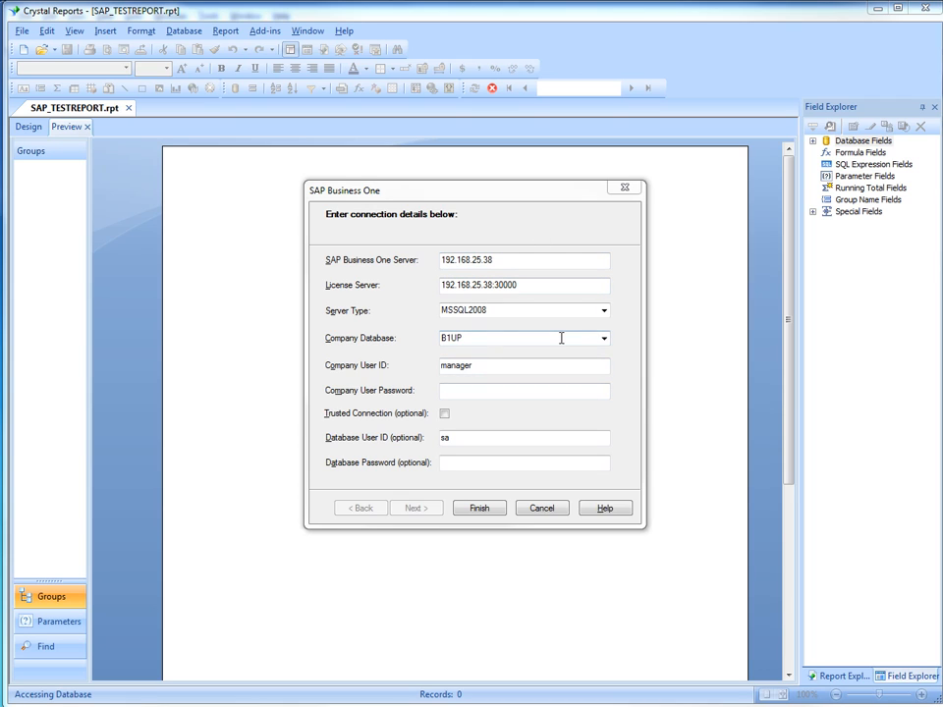
Step: Cancel the SAP Business One log-on prompt, leaving an empty zero-record preview
click(521, 311)
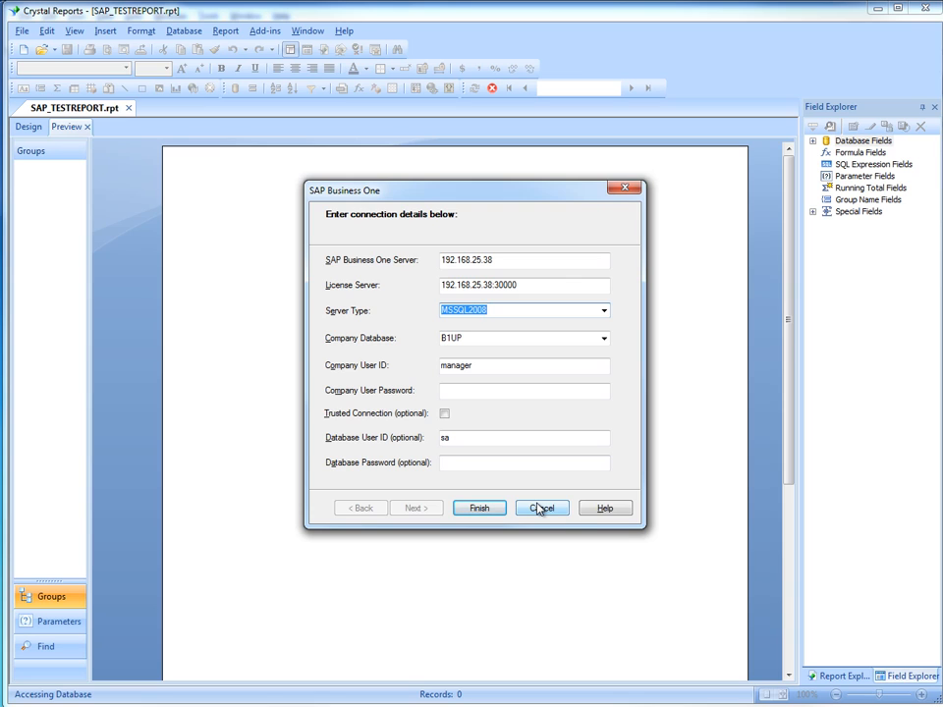
click(480, 508)
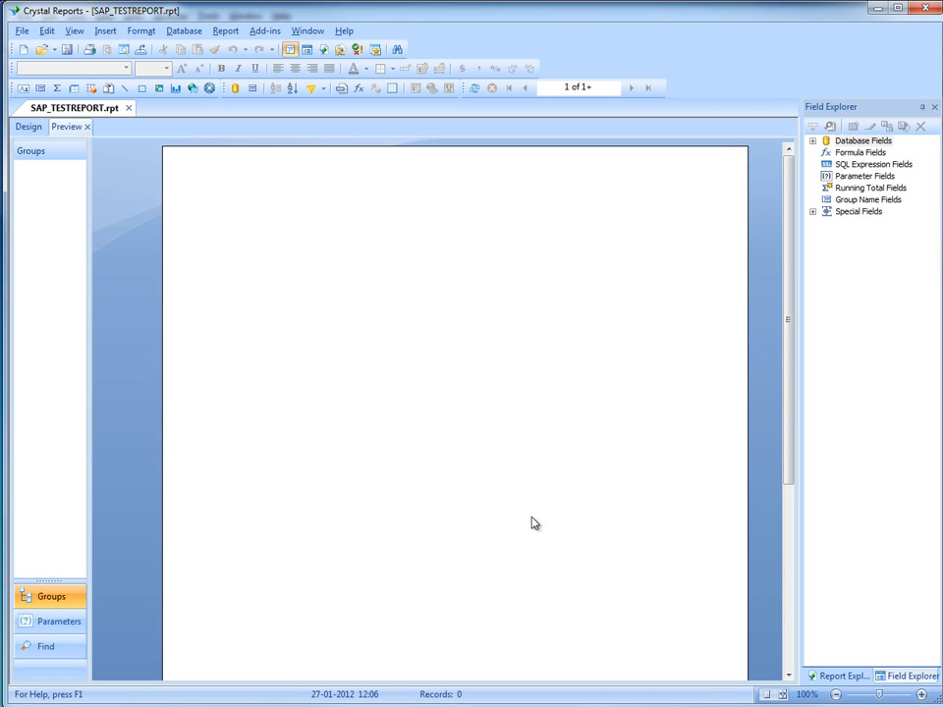
mouse_move(846, 150)
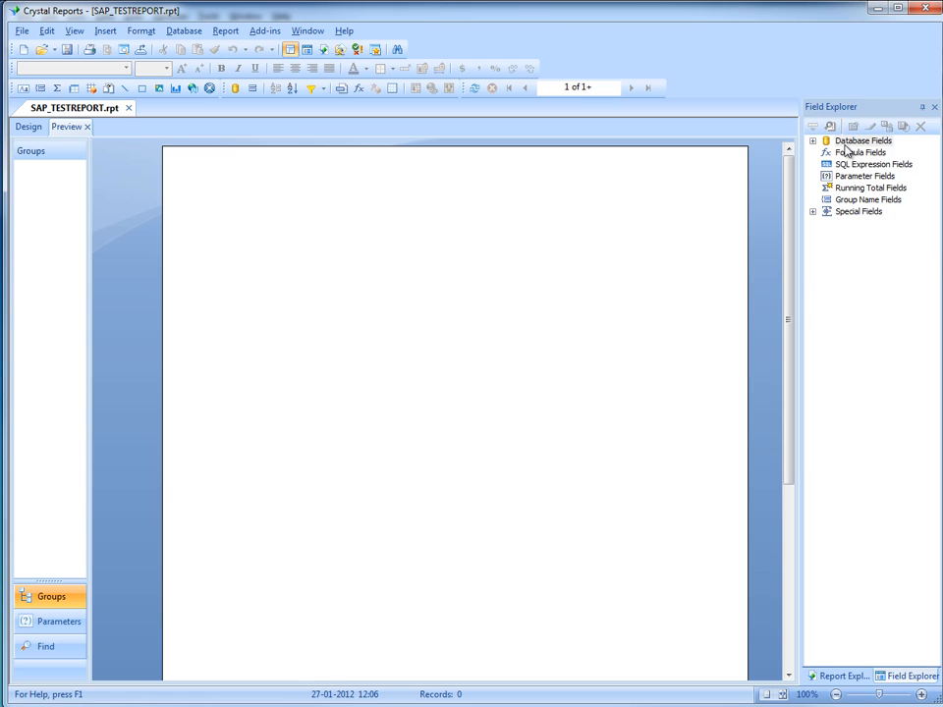
Step: Open Set Datasource Location from the Database Fields context menu
right_click(862, 140)
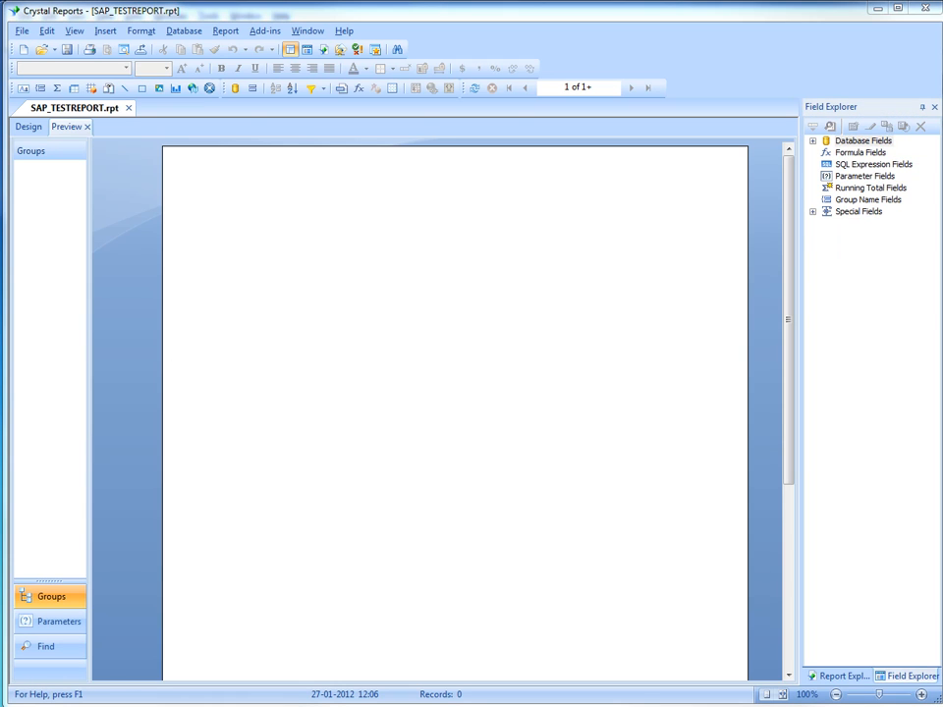
click(184, 30)
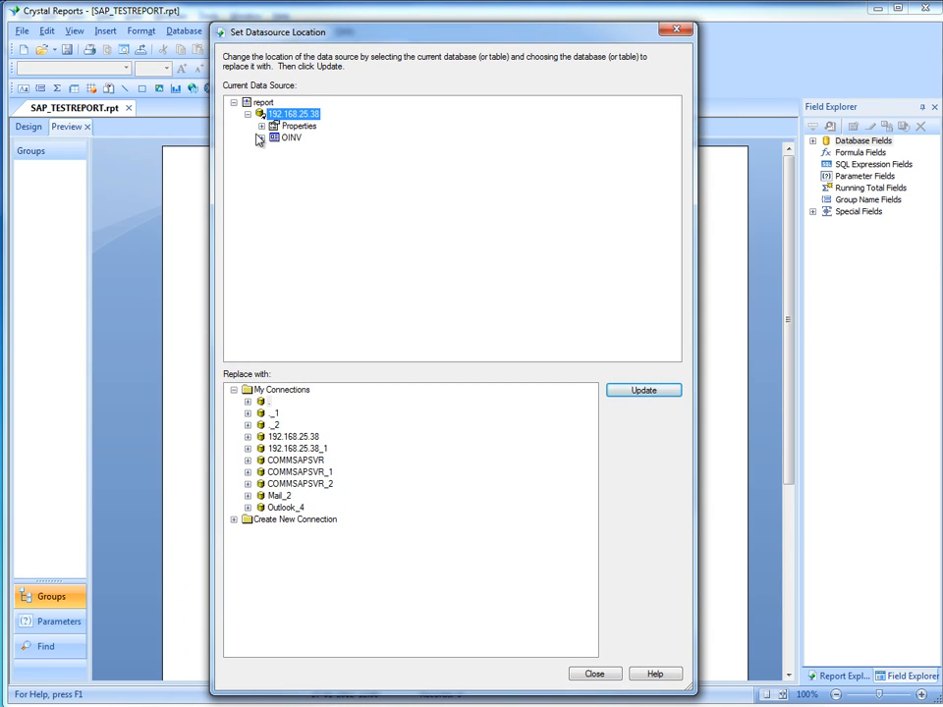
Step: Inspect the current source's properties (SAP Business One, B1UP), then start an OLE DB (ADO) connection
click(262, 126)
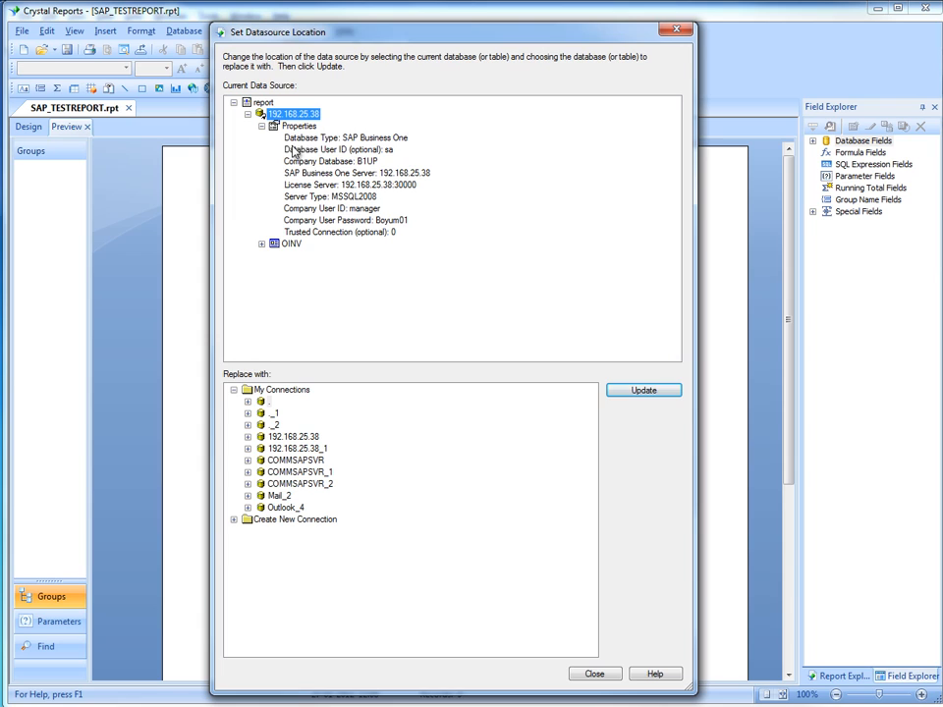
click(344, 137)
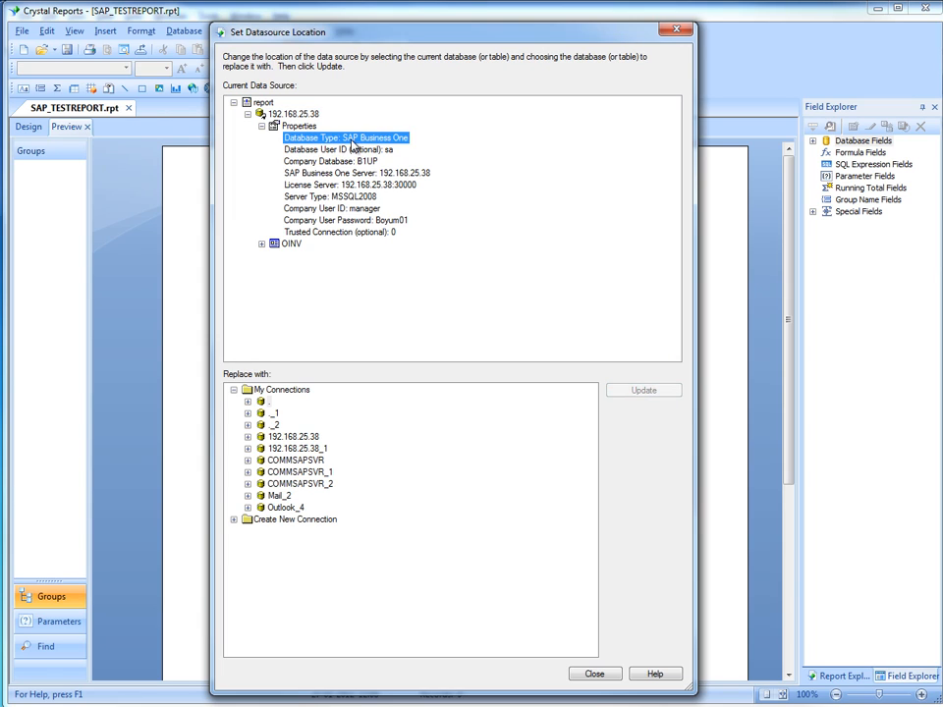
mouse_move(405, 150)
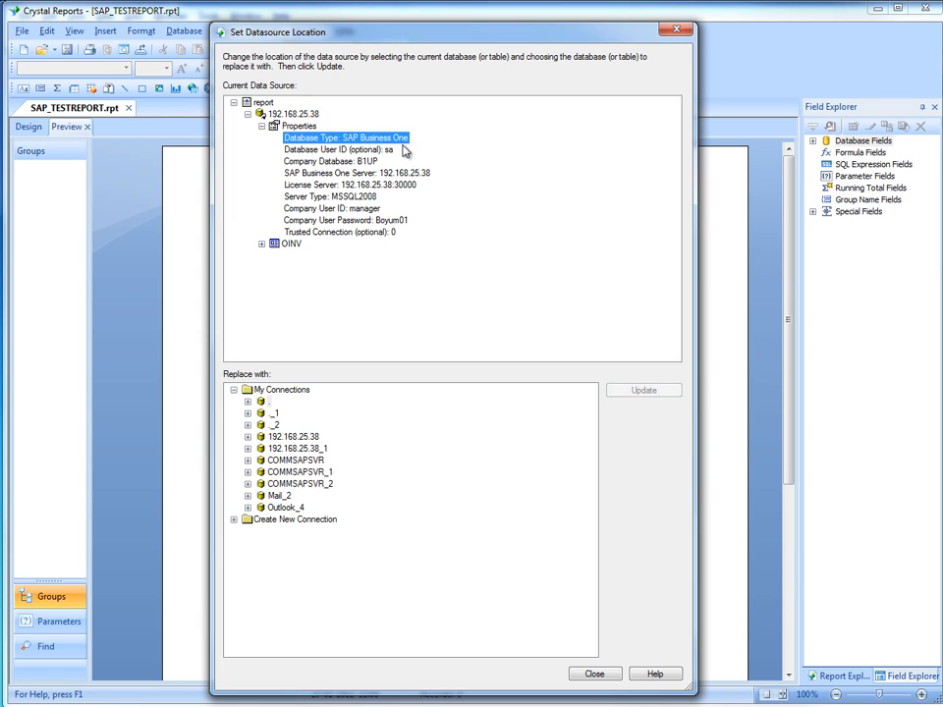
mouse_move(439, 154)
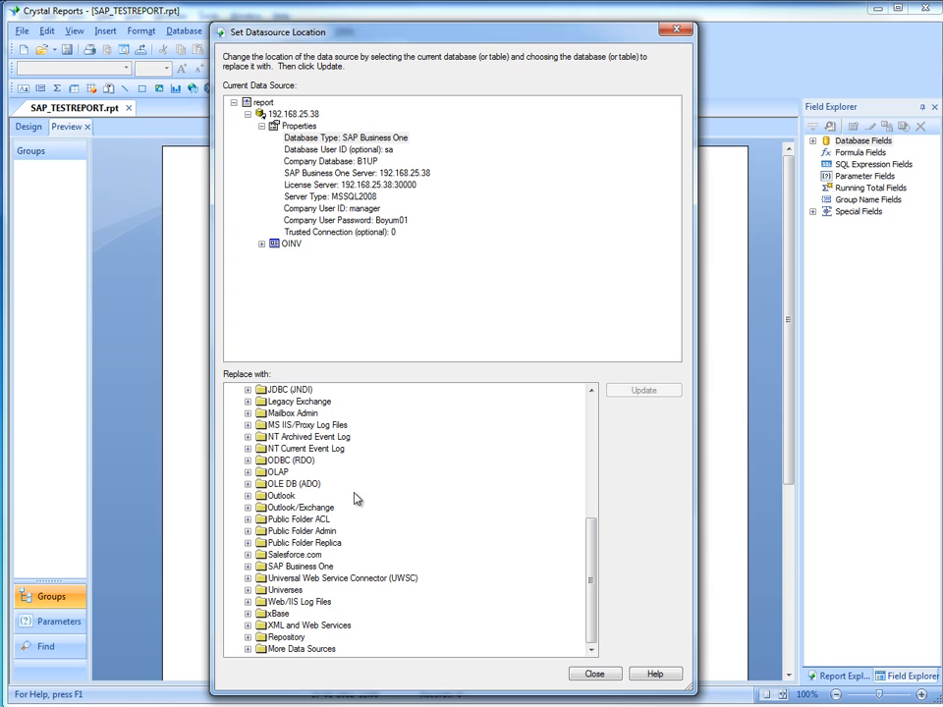
click(290, 483)
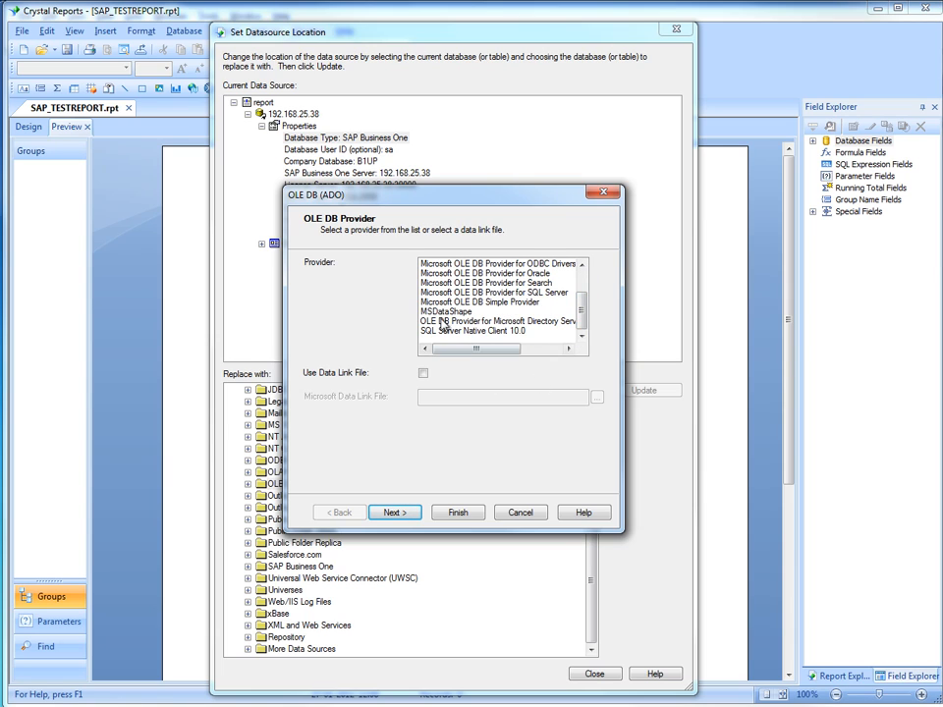
Step: Create a Microsoft OLE DB Provider for SQL Server connection with user sa and database B1UP
click(494, 291)
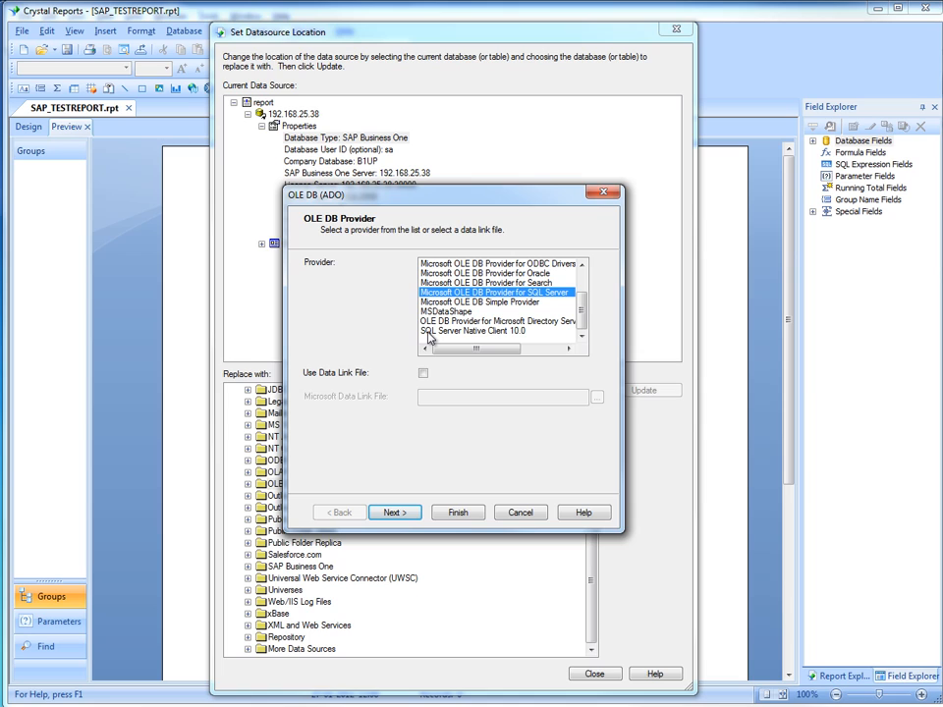
mouse_move(456, 340)
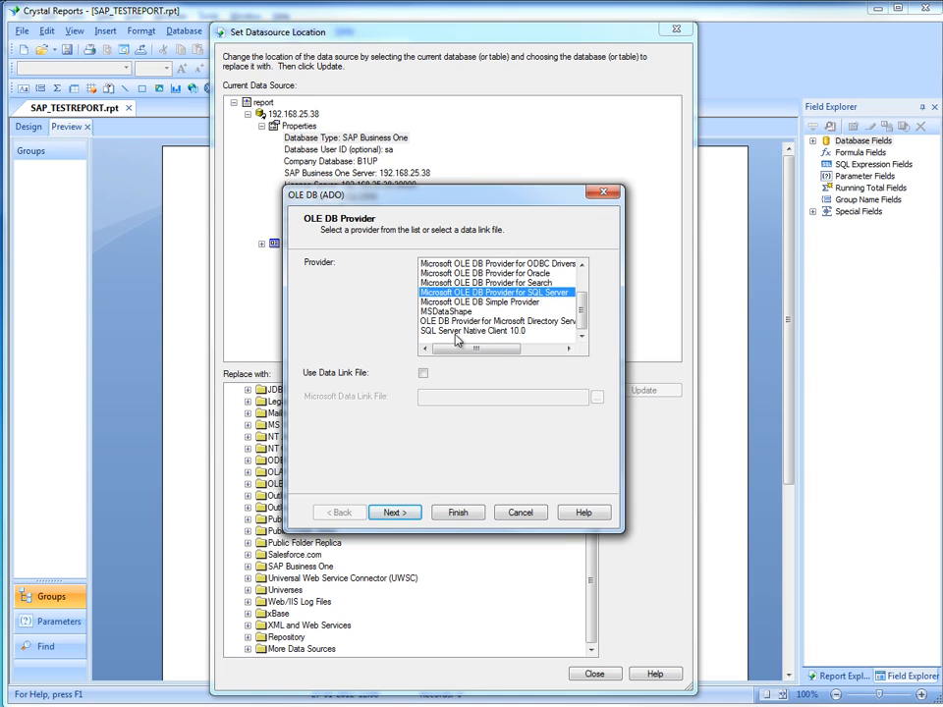
click(472, 331)
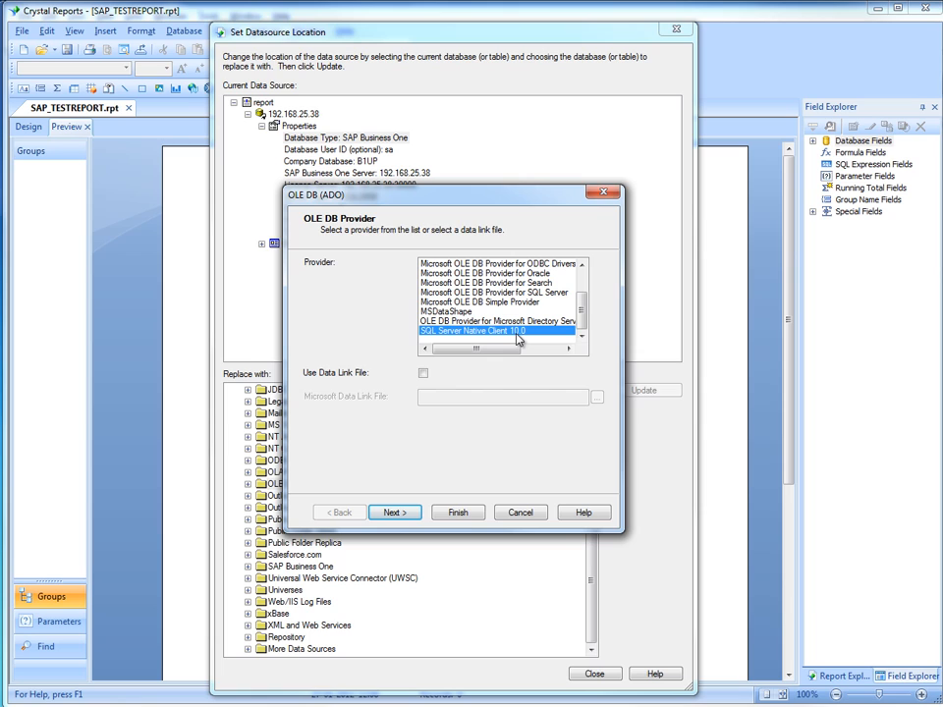
mouse_move(495, 303)
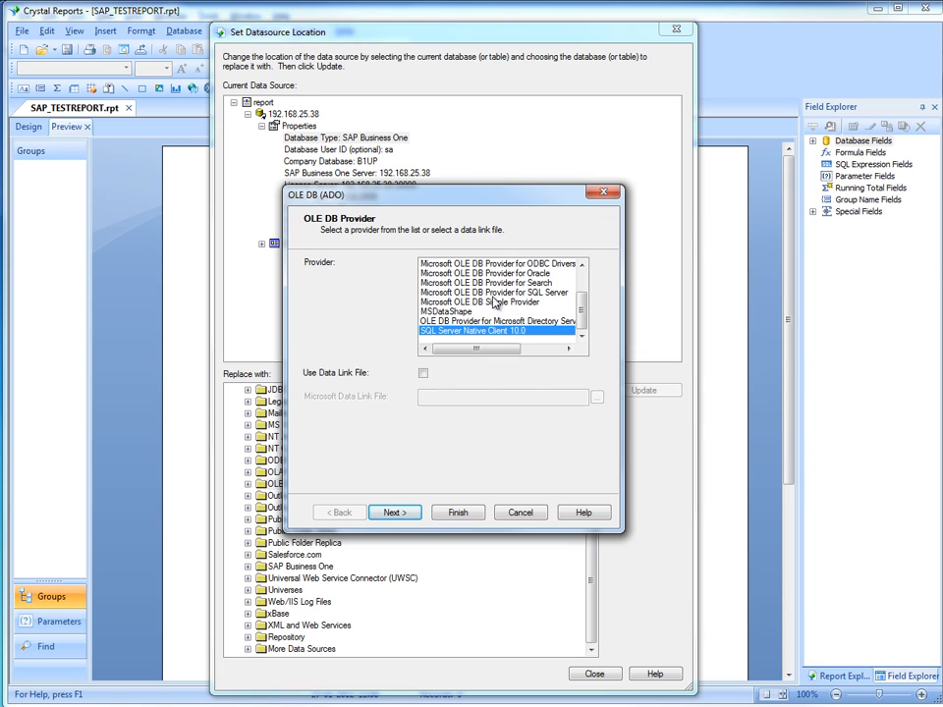
click(494, 291)
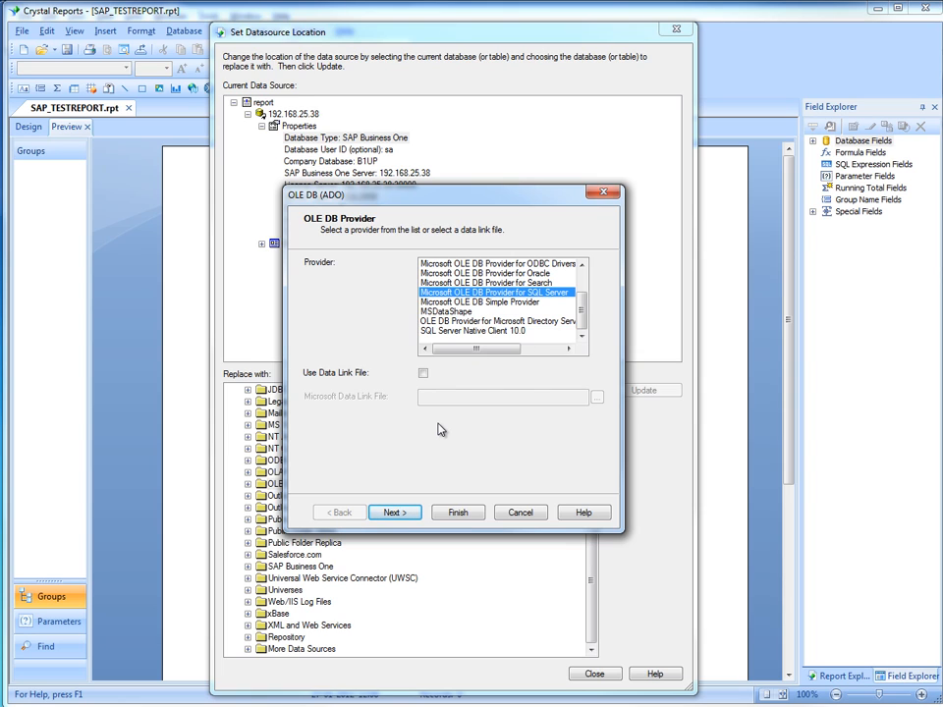
mouse_move(482, 413)
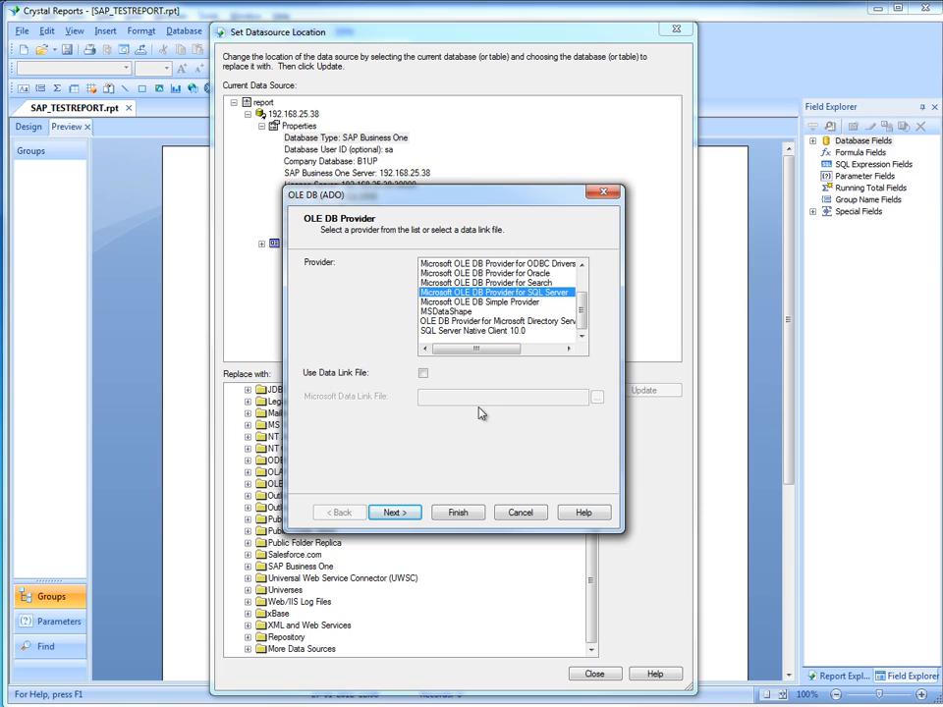
click(394, 511)
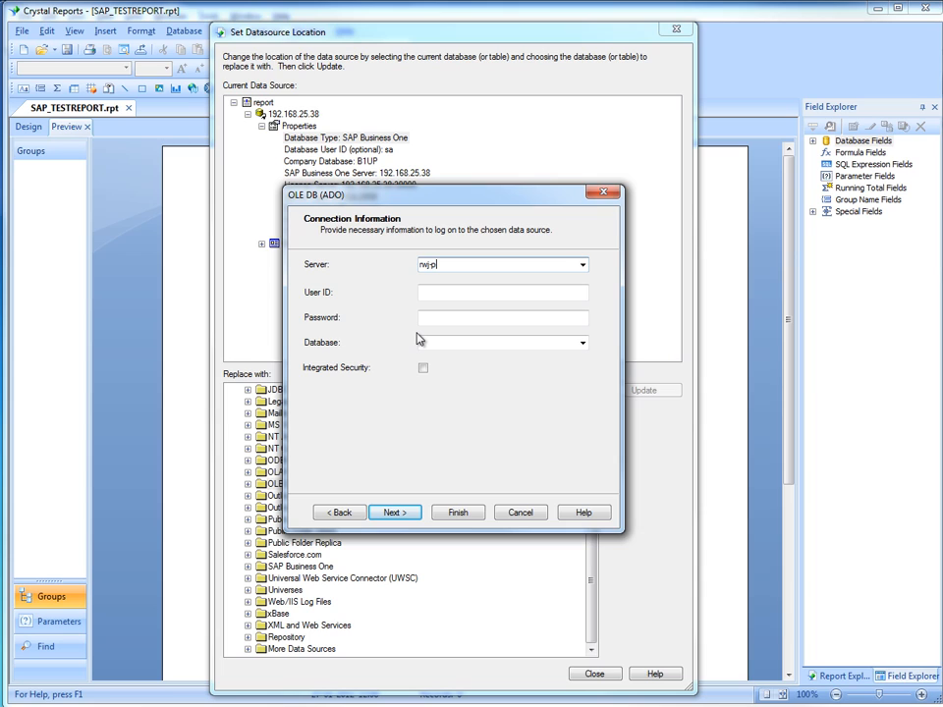
text(sa)
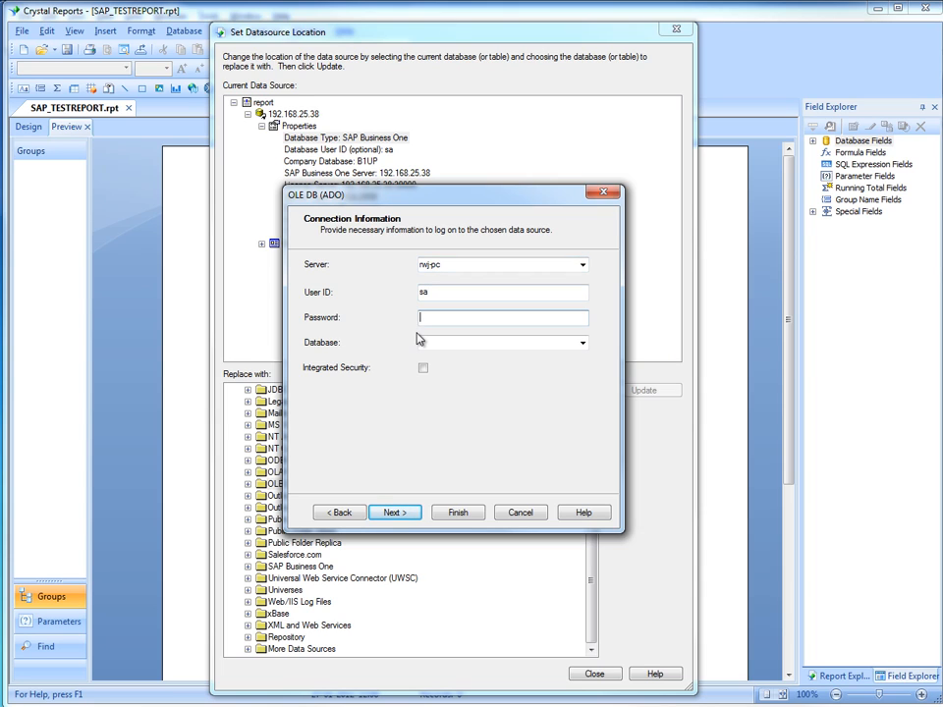
text(password)
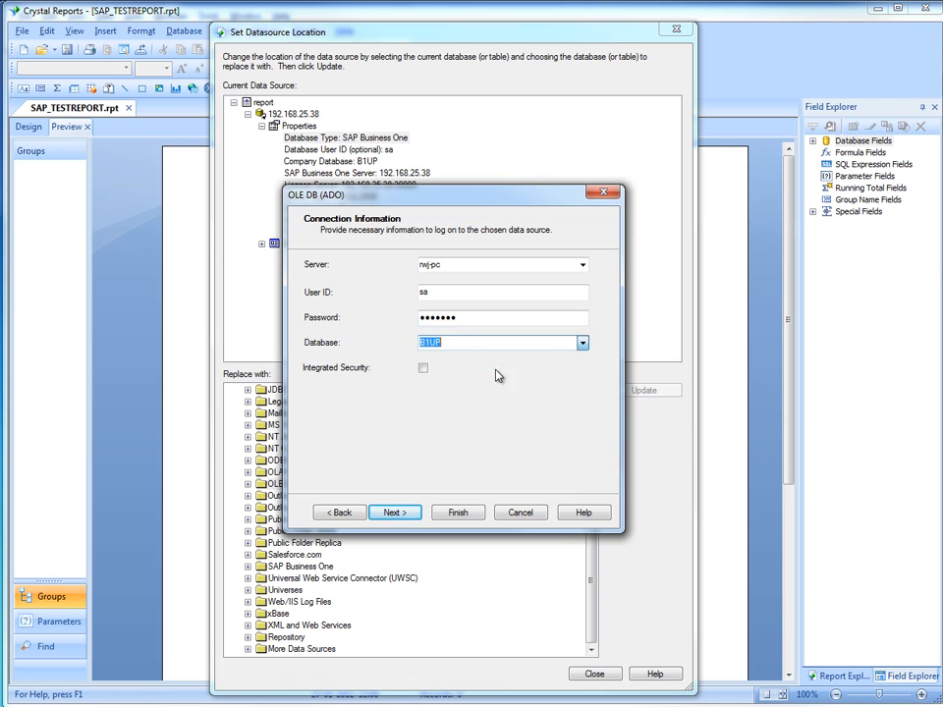
click(394, 512)
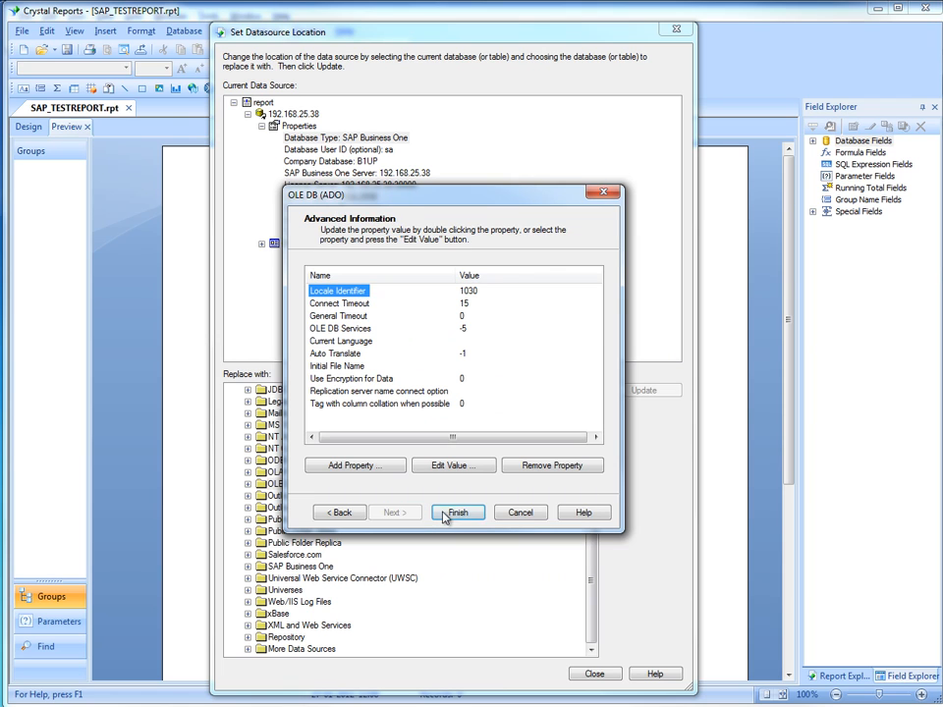
click(457, 512)
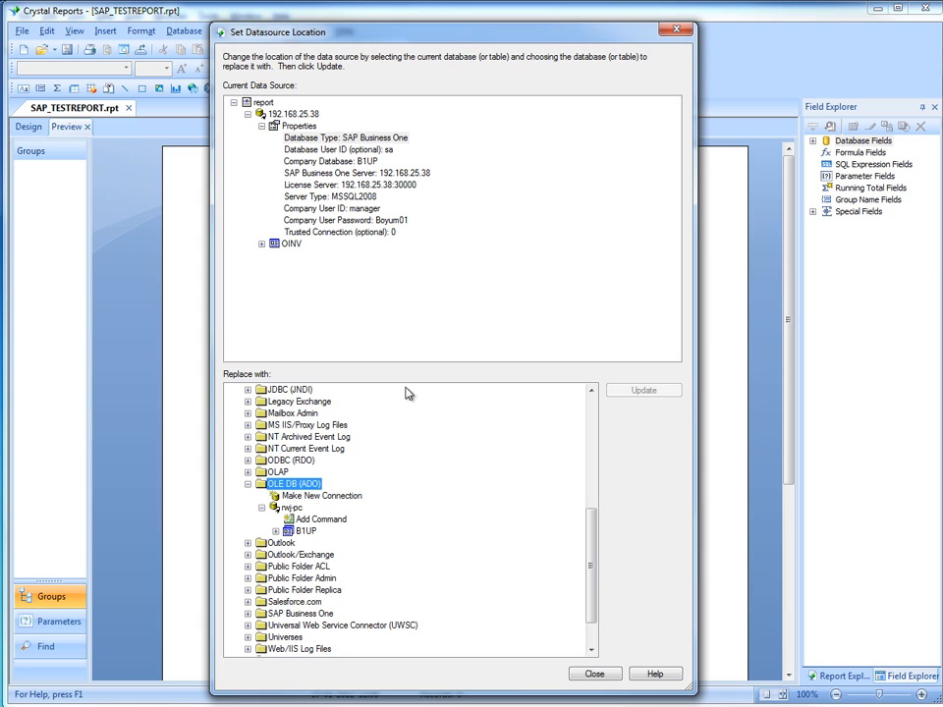
mouse_move(286, 494)
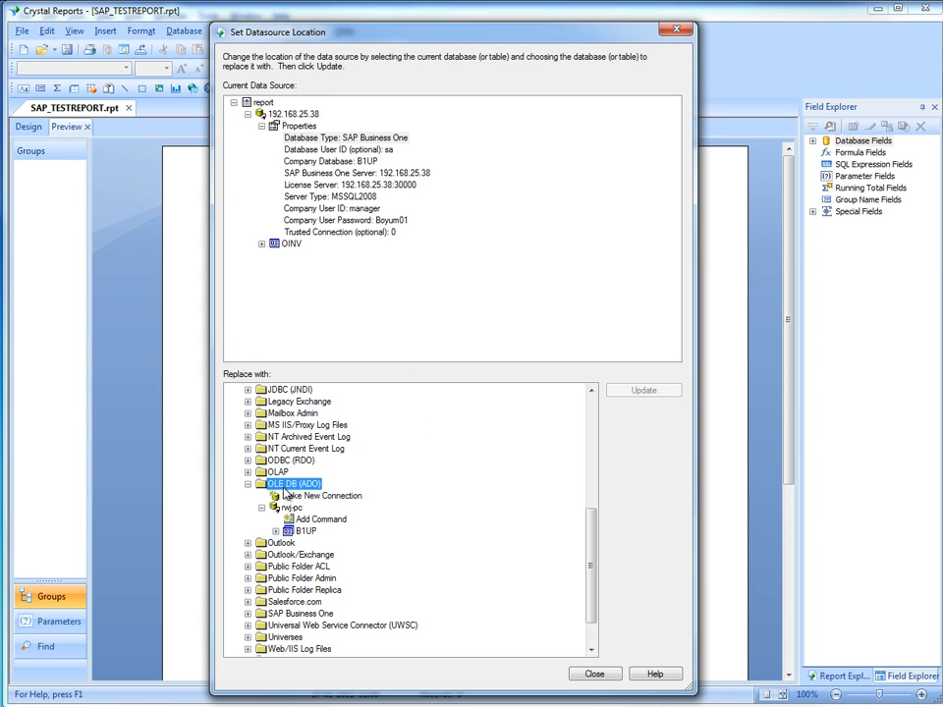
Step: Replace the report's data source with the rwj-pc OLE DB connection and update
click(291, 508)
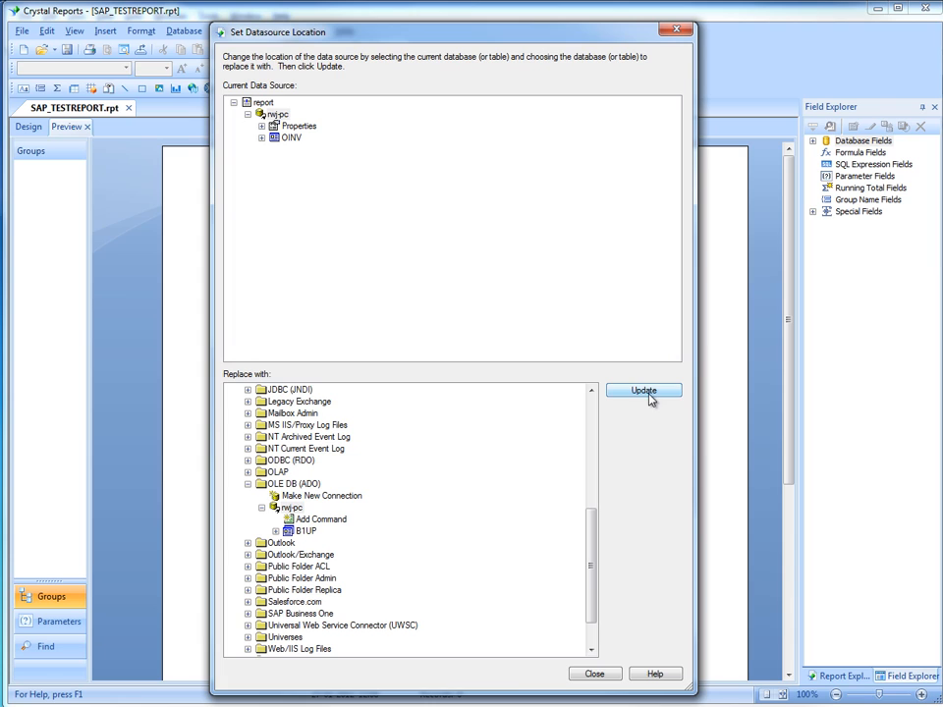
click(277, 114)
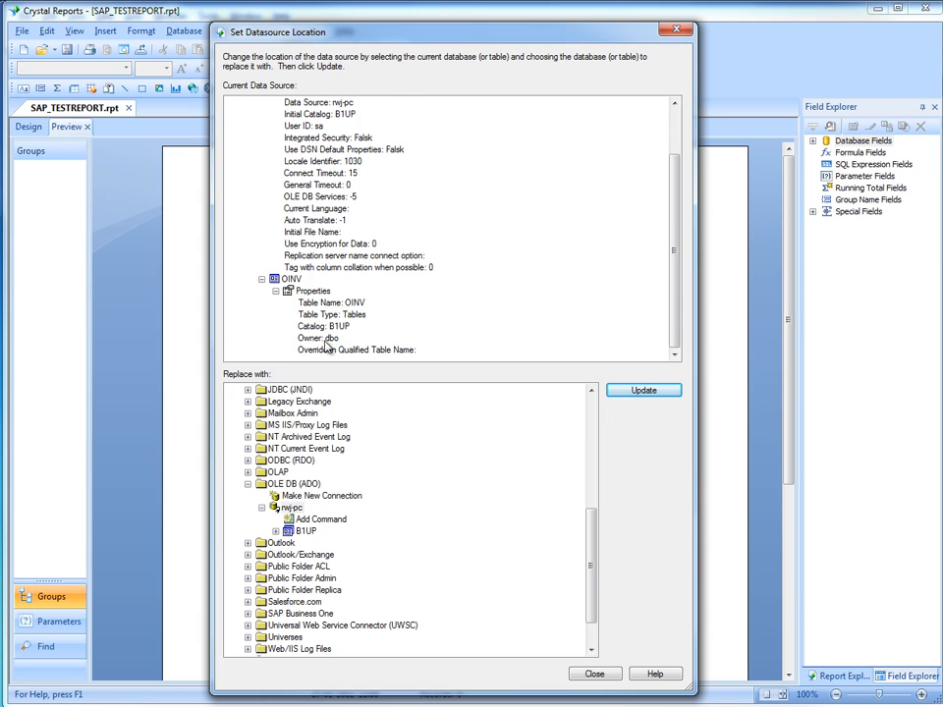
Step: Remap the OINV table to OINV in B1UP and close to preview 237 records
click(312, 290)
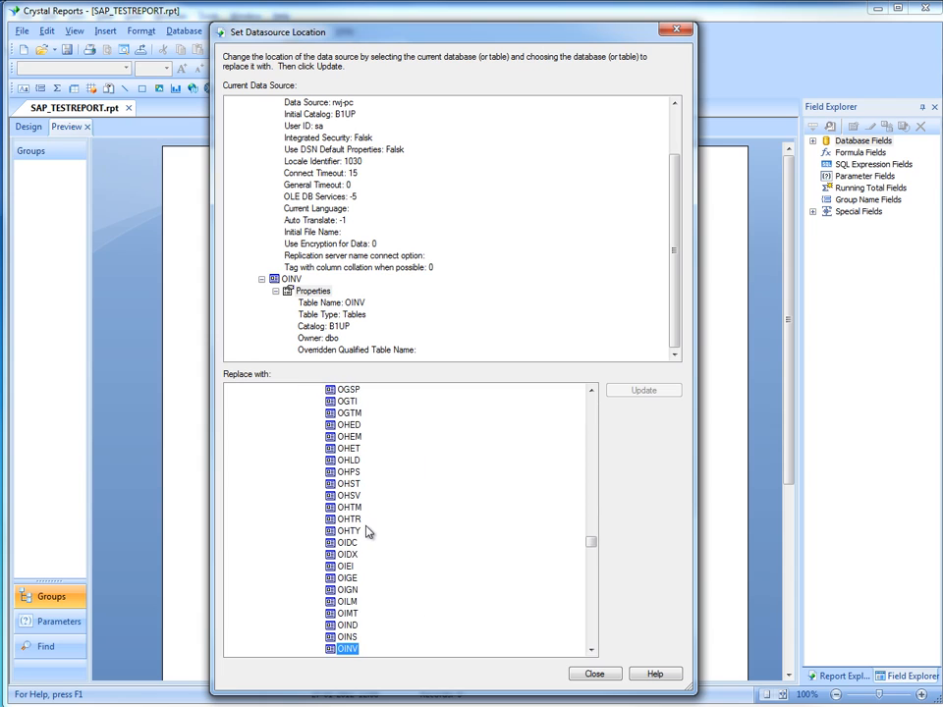
mouse_move(324, 329)
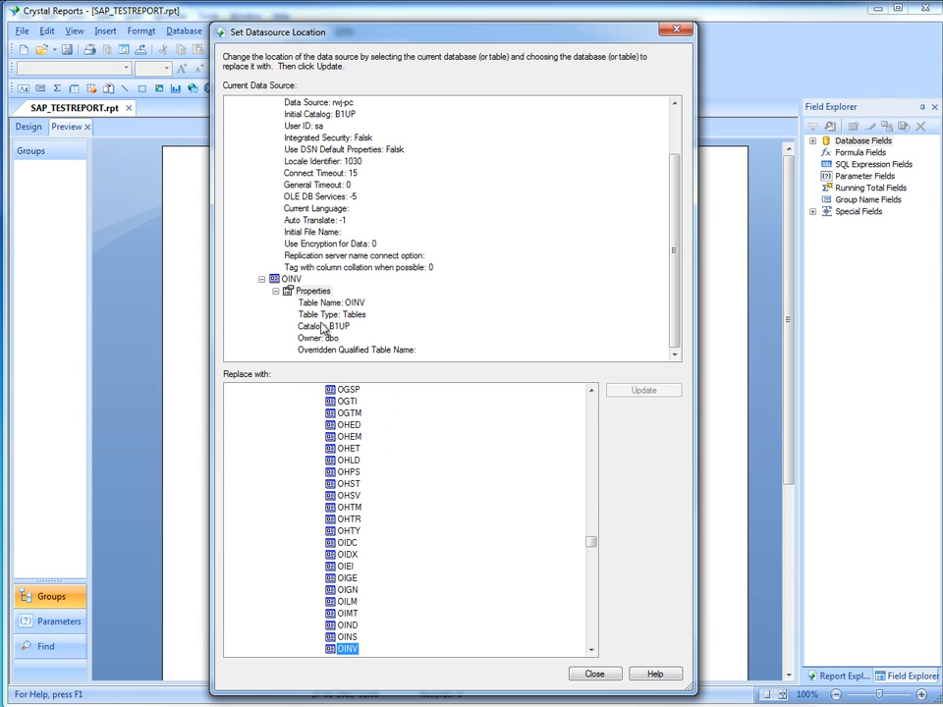
click(346, 636)
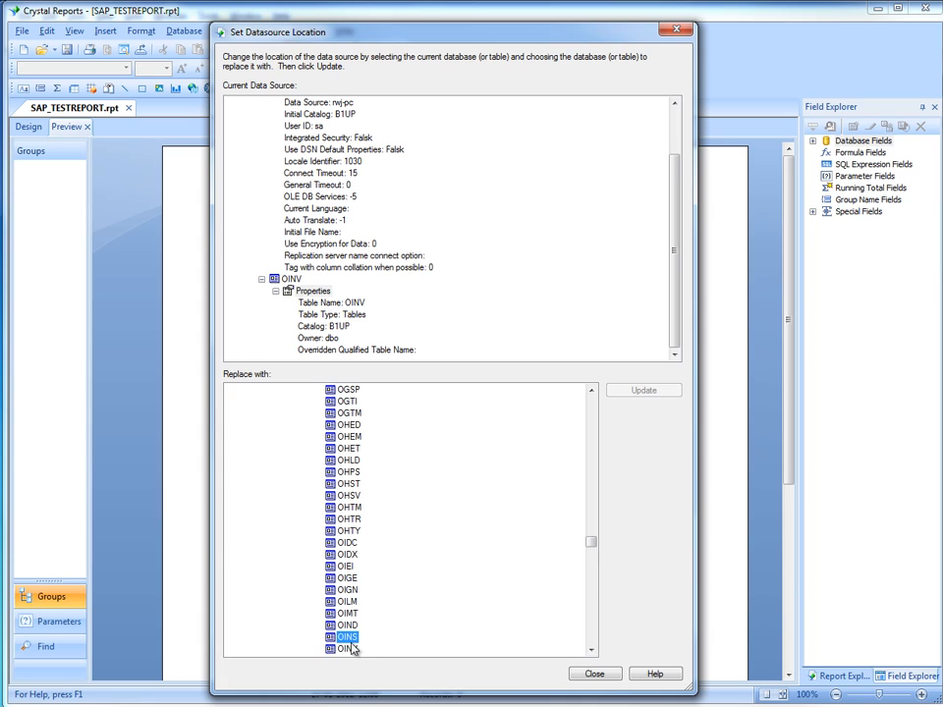
click(349, 648)
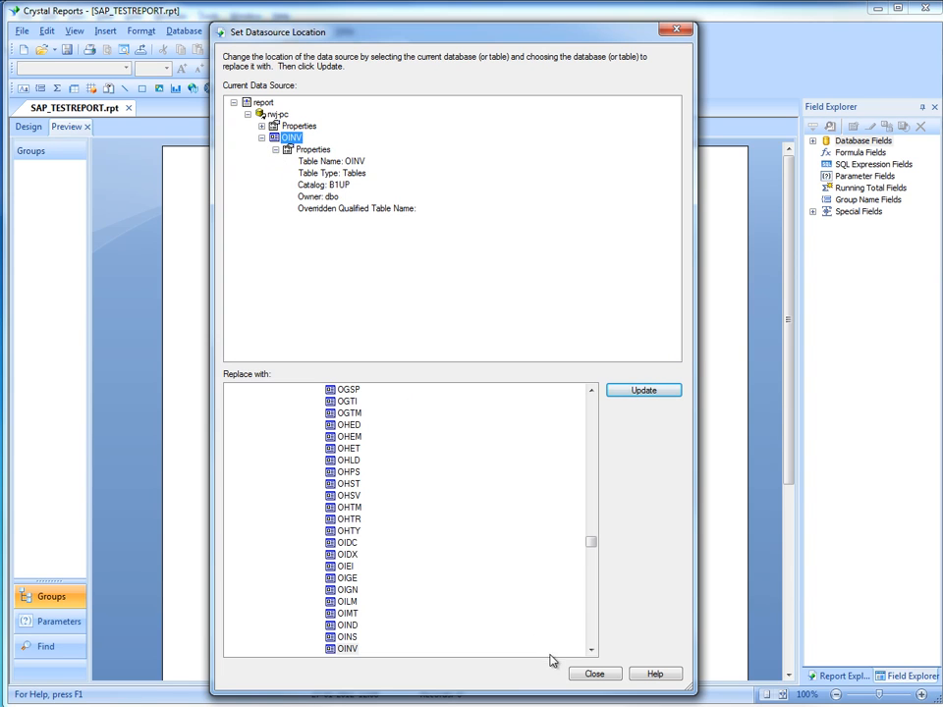
click(594, 674)
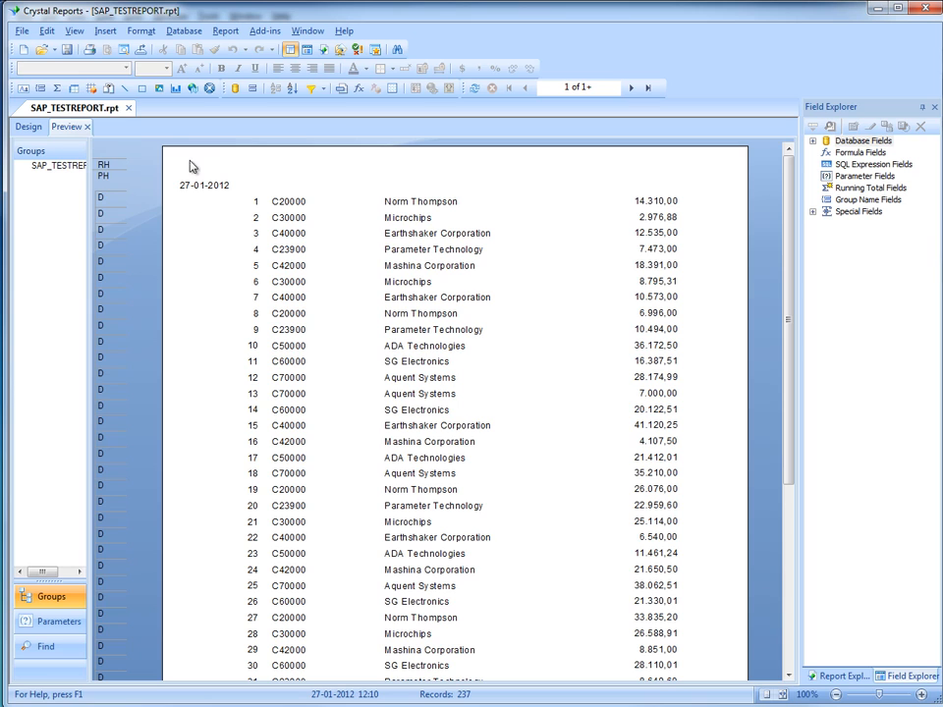
Step: View the invoice report in SAP Business One's print preview and select ADA Technologies
click(417, 601)
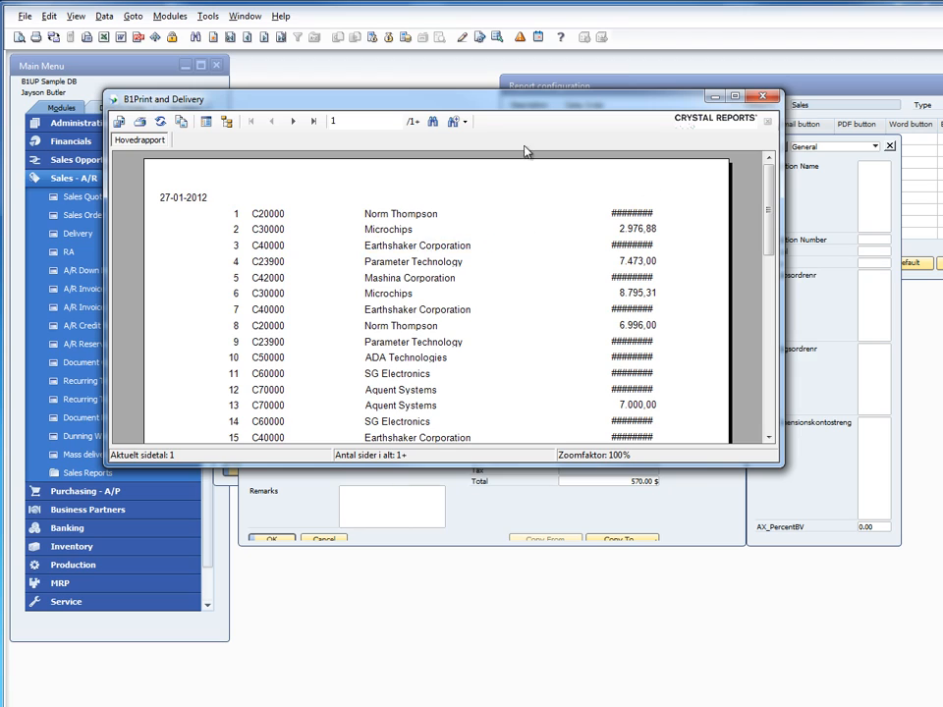
click(425, 357)
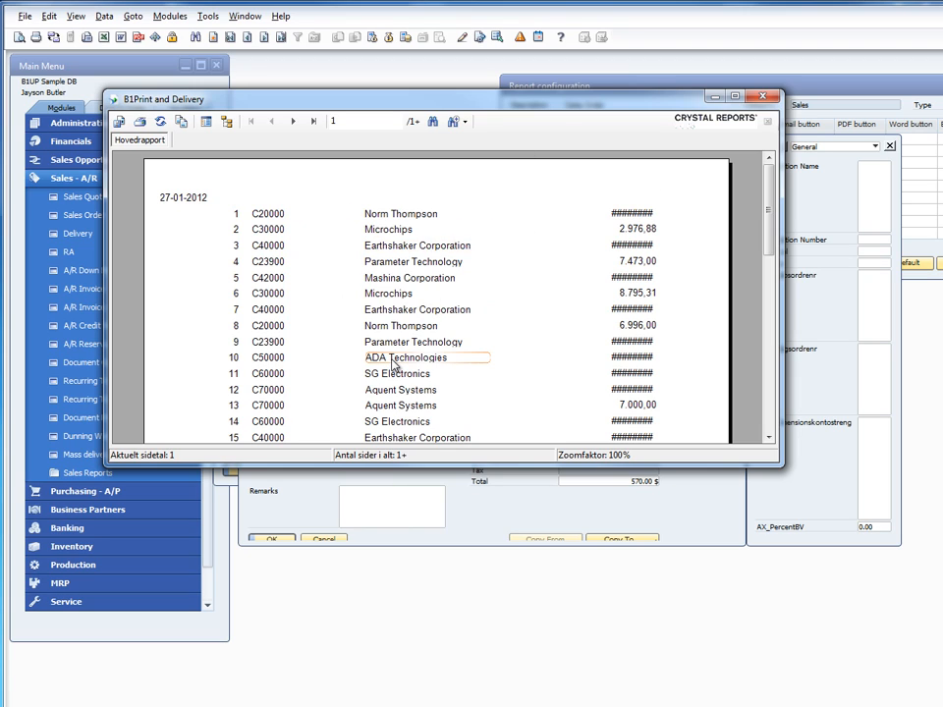